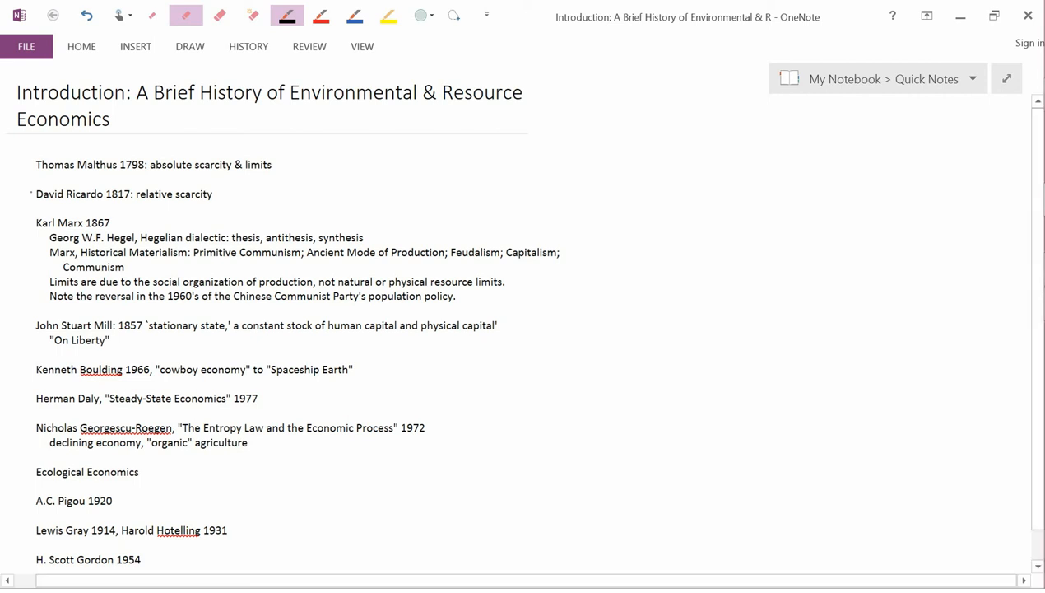
- Switch to the yellow highlighter and try a highlight stroke over 'Historical Materialism' in the Marx notes
left_click(33, 194)
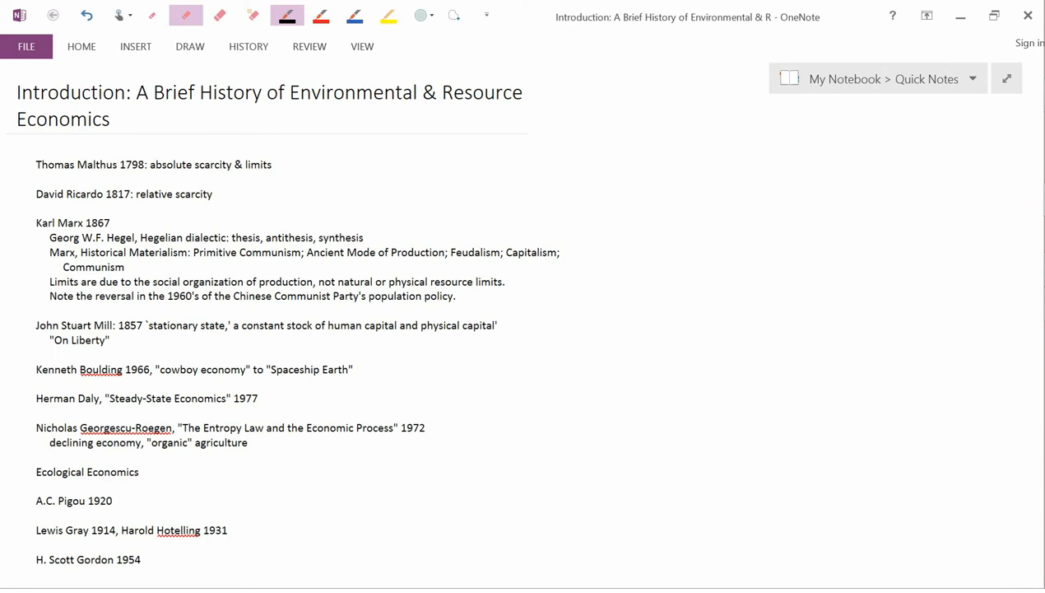
left_click(387, 15)
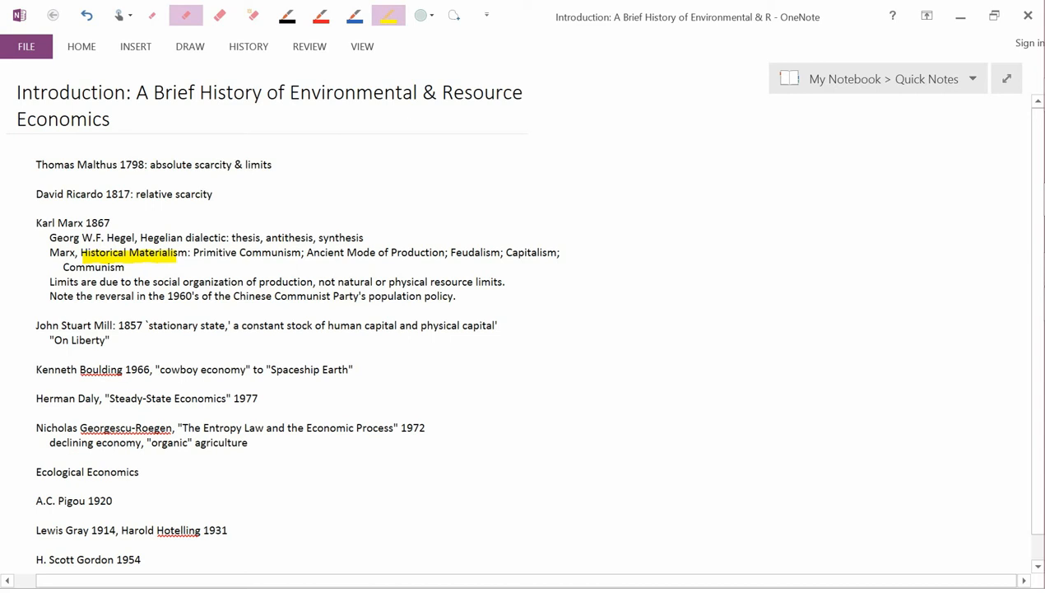
left_click(129, 252)
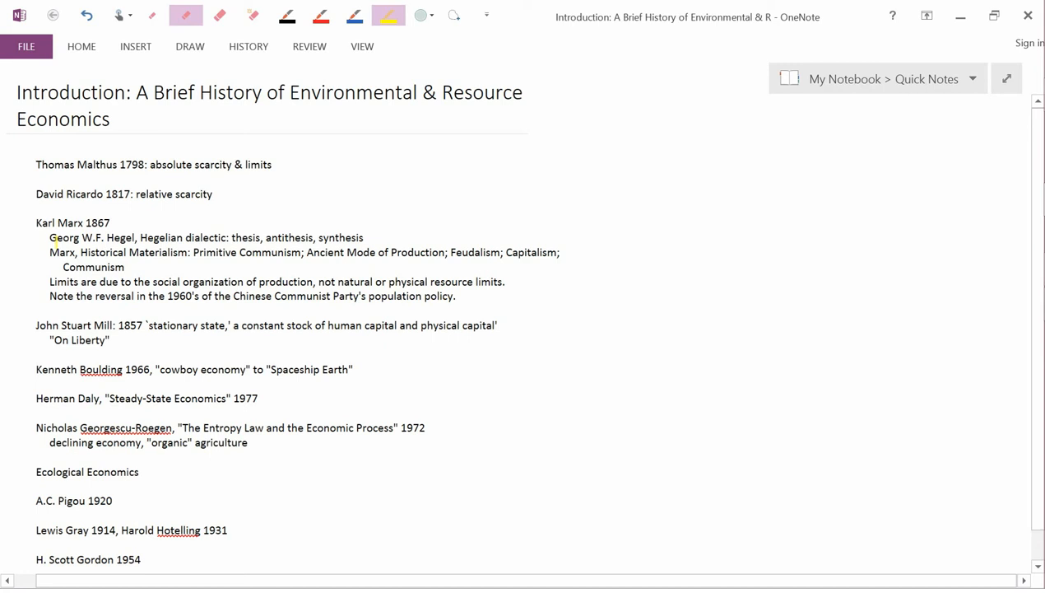
left_click_drag(49, 237, 231, 237)
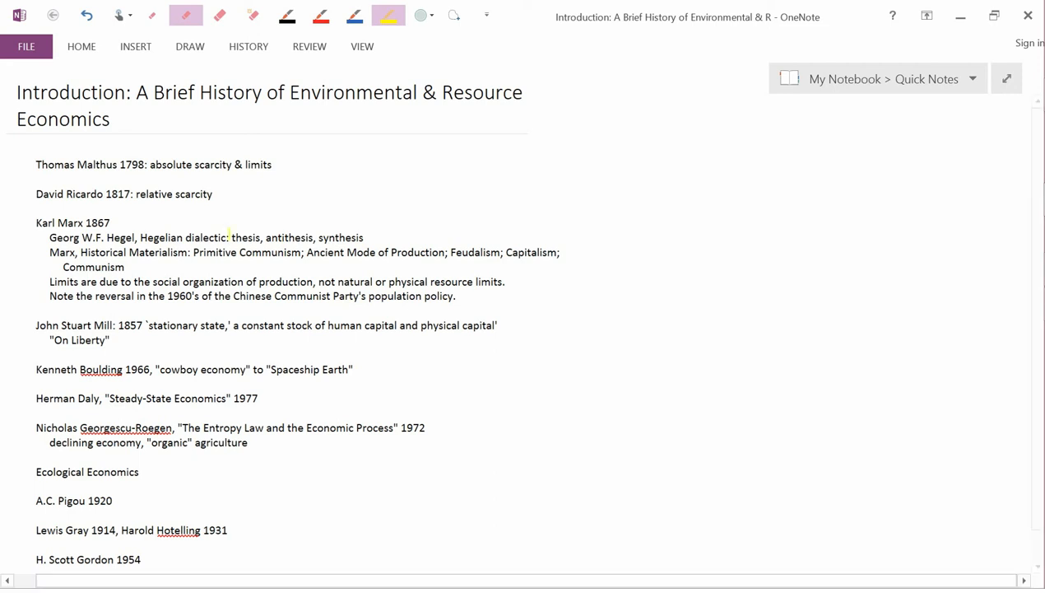
double_click(246, 237)
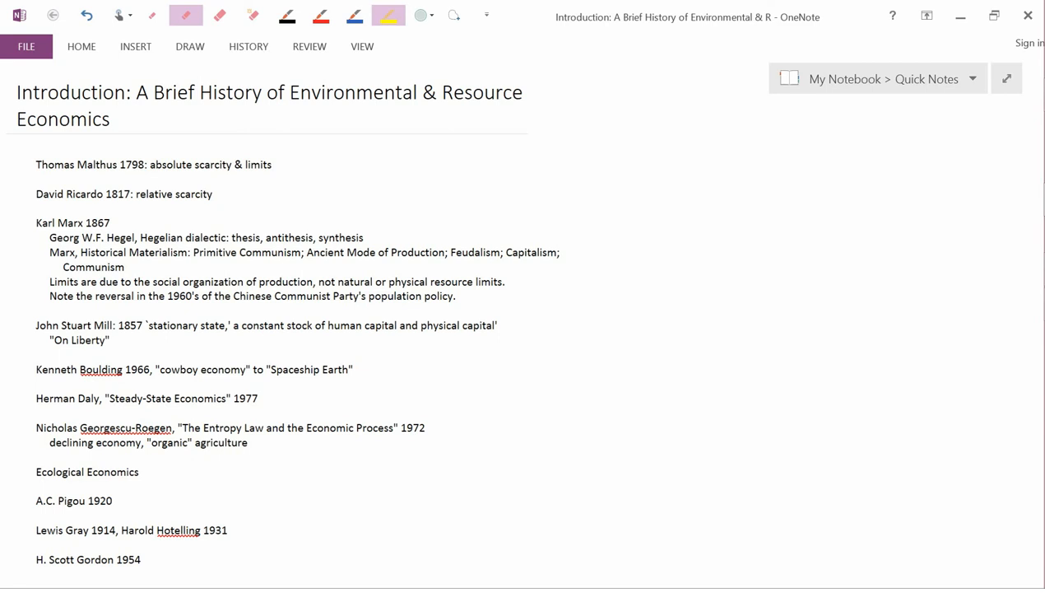
left_click_drag(193, 252, 301, 252)
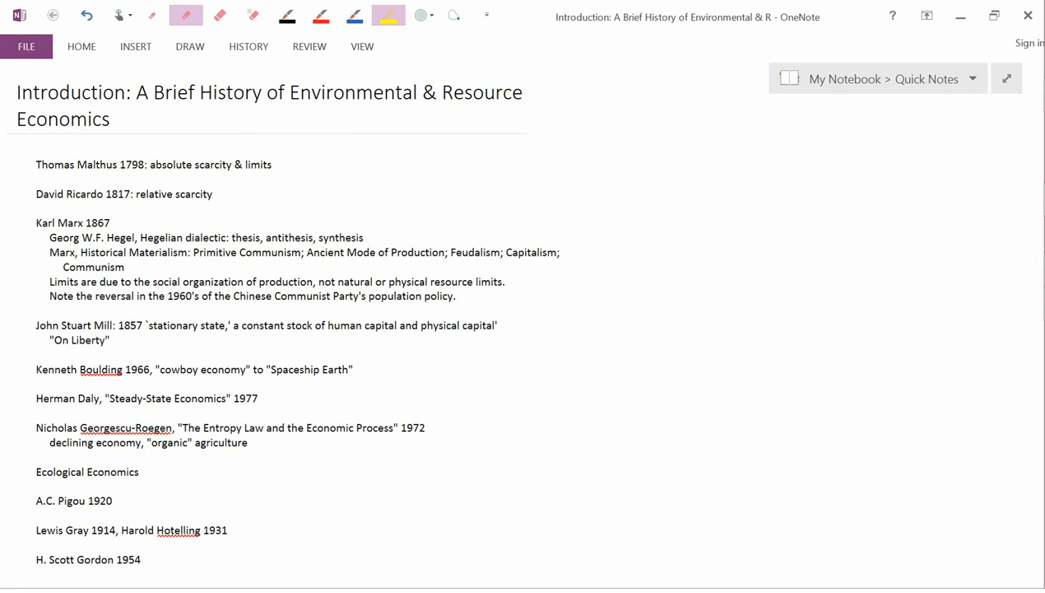
left_click_drag(306, 252, 377, 251)
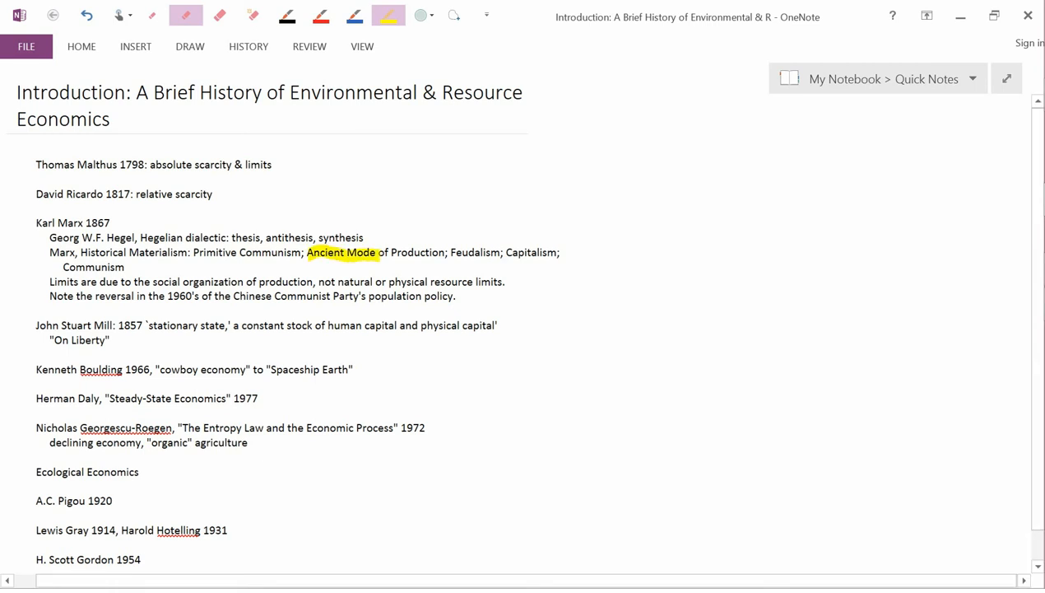
left_click_drag(379, 252, 448, 252)
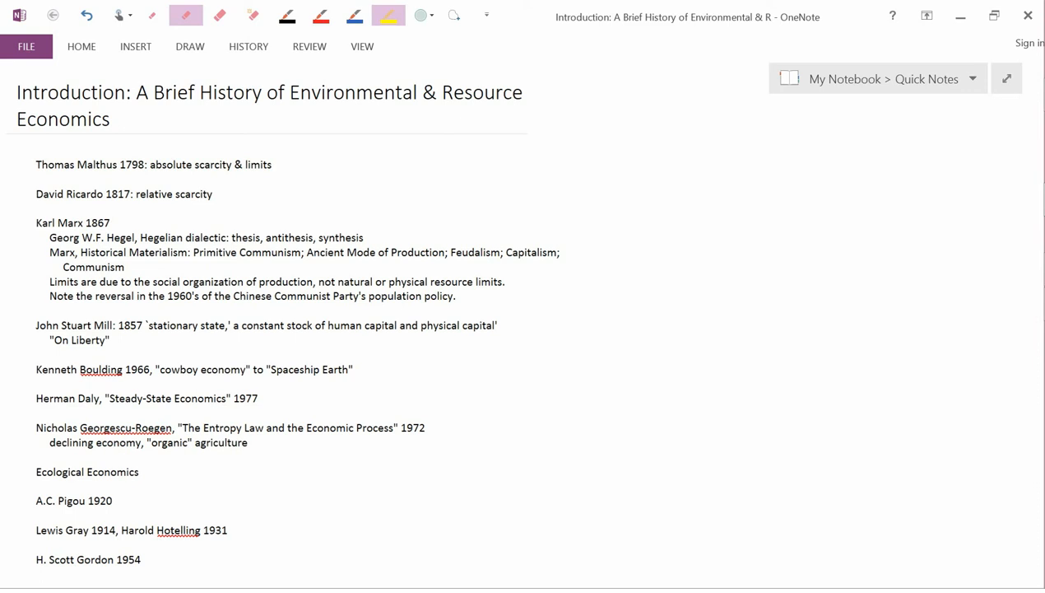
- Highlight the word 'Capitalism' in yellow in the Marx historical materialism line
double_click(476, 252)
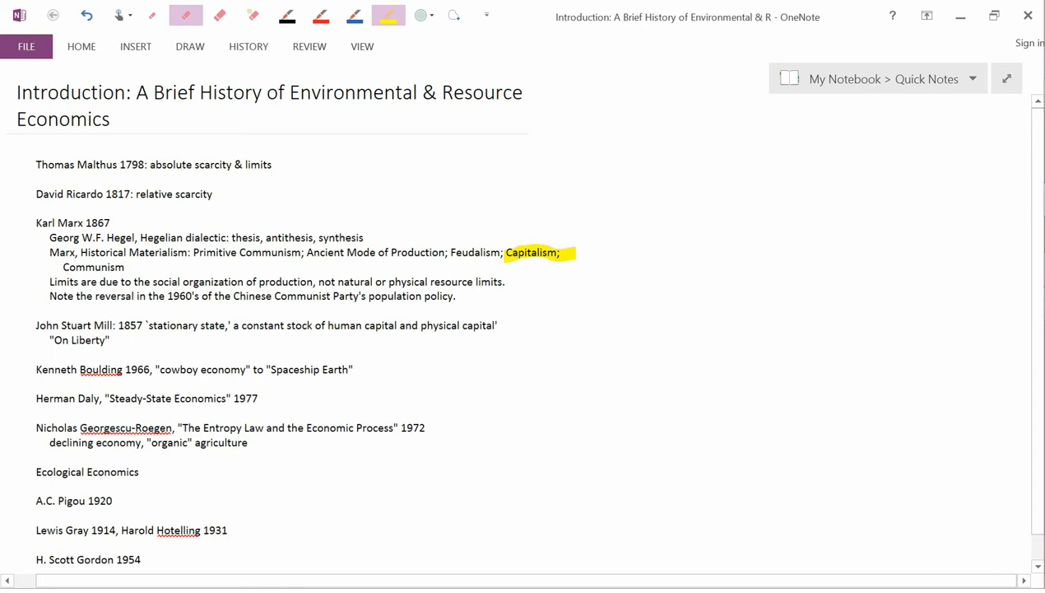
- Clear the yellow highlight from 'Capitalism' so the Marx line is plain again
left_click(532, 252)
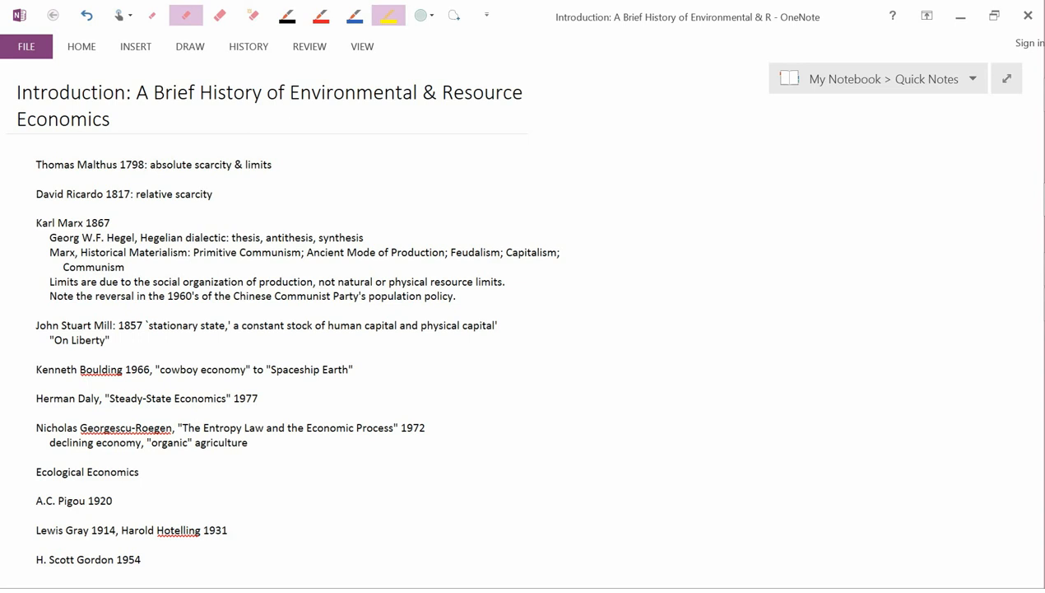
left_click(287, 14)
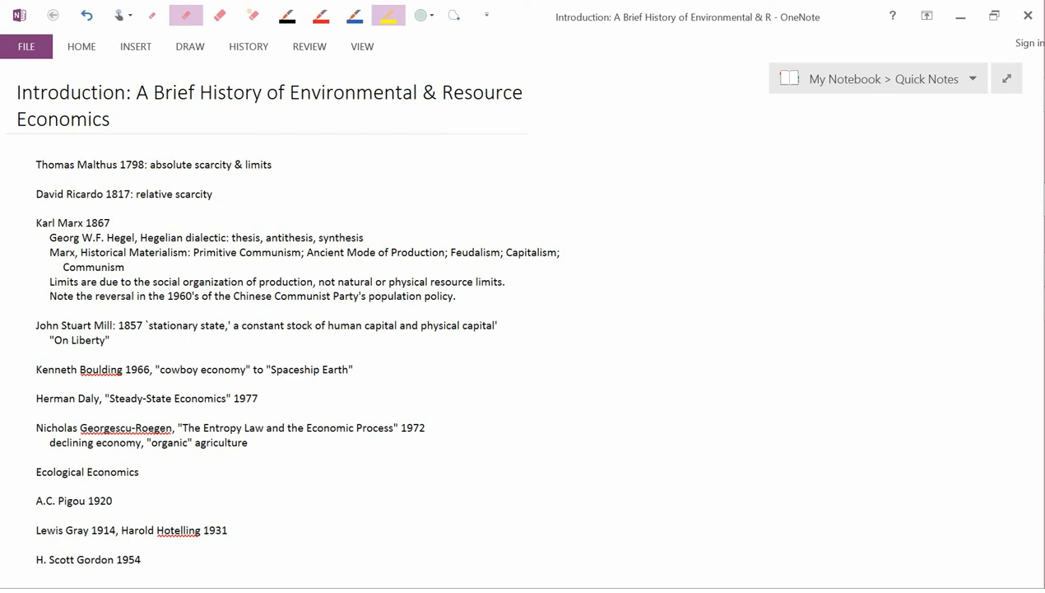
left_click_drag(321, 282, 490, 281)
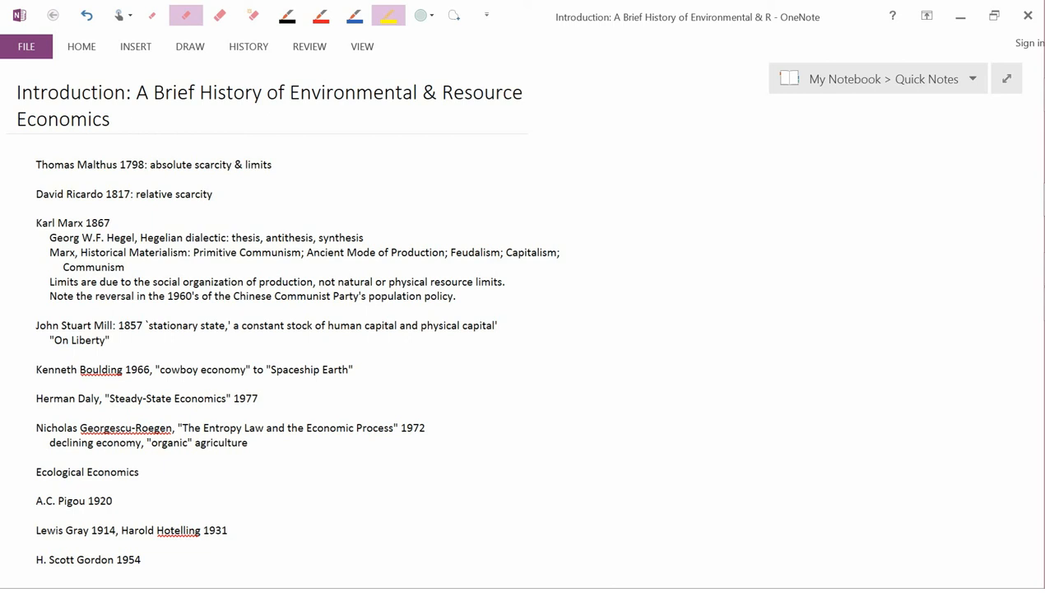
left_click_drag(49, 297, 178, 296)
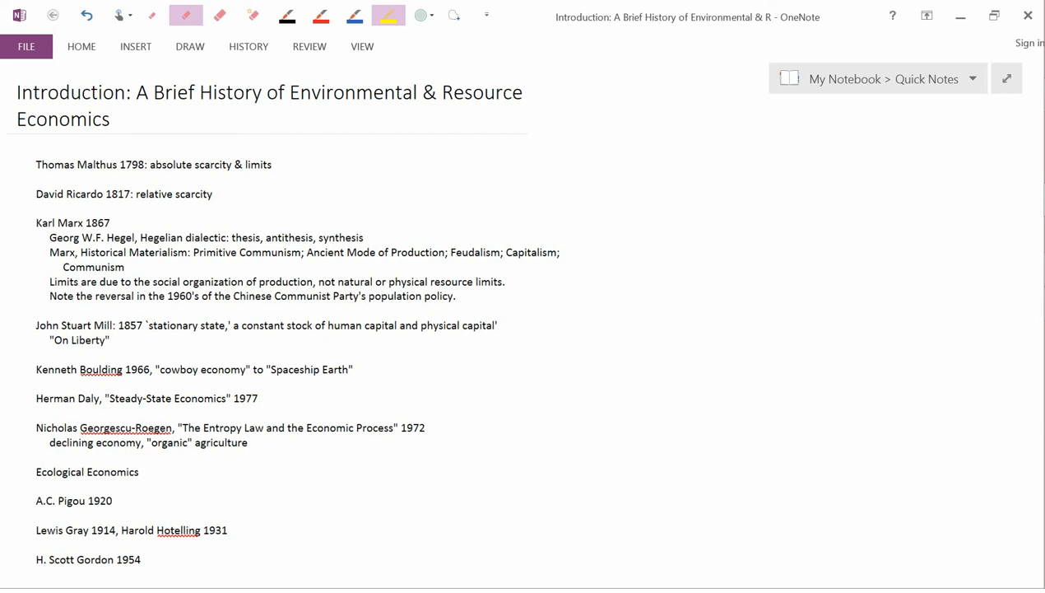
double_click(74, 326)
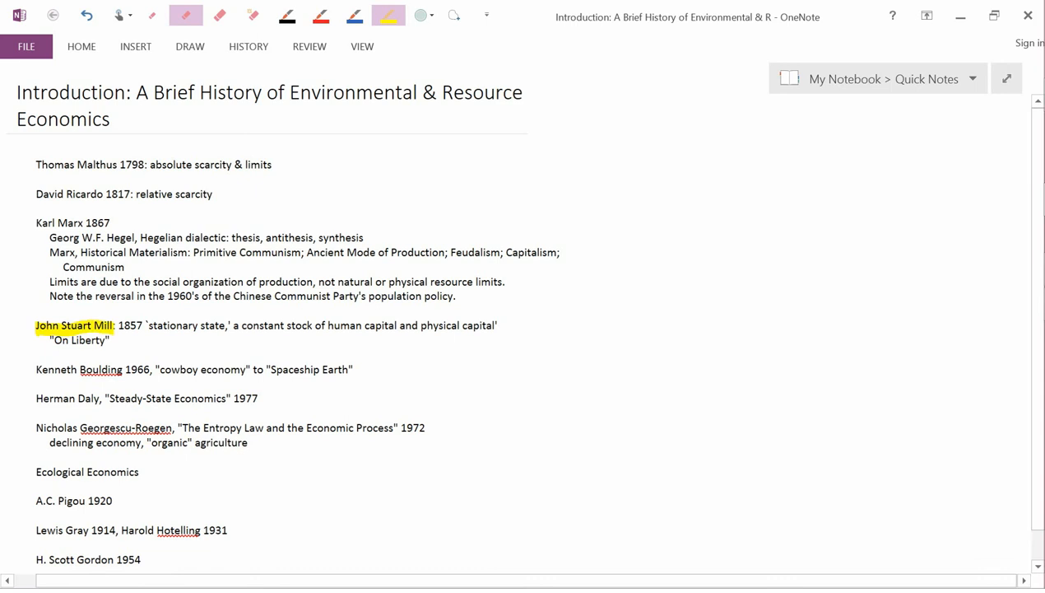